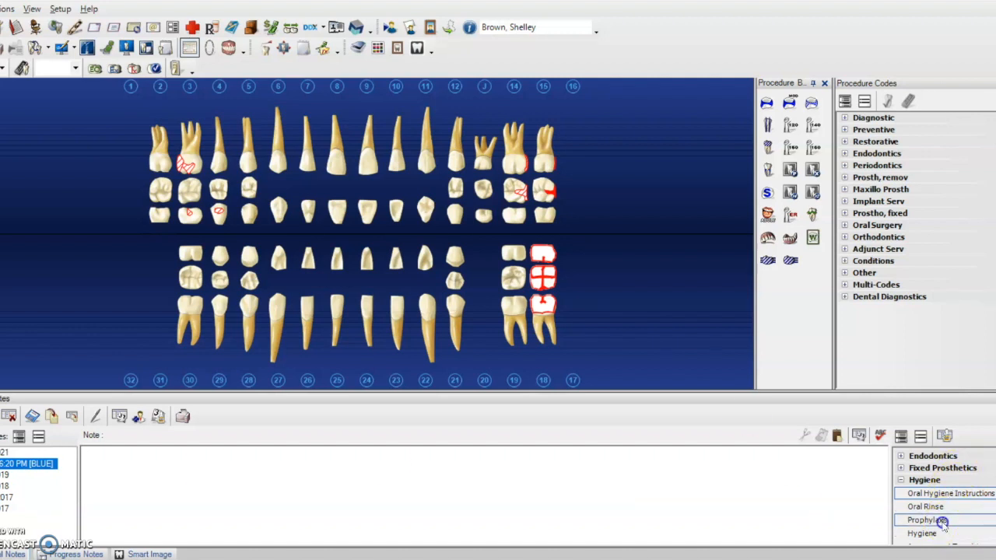
Insert the Prophylaxis hygiene template with 'general' as the degree of scaling.
double_click(924, 520)
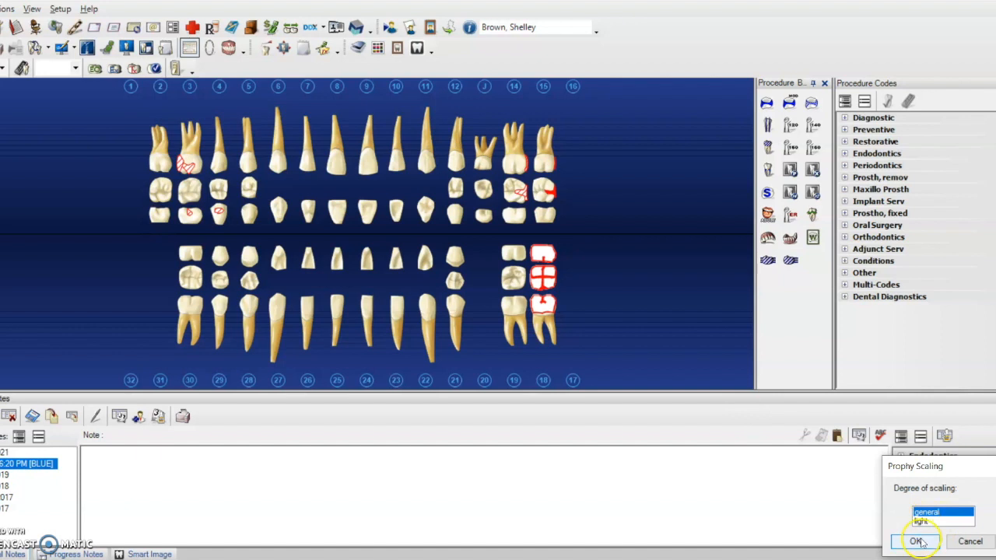
click(916, 542)
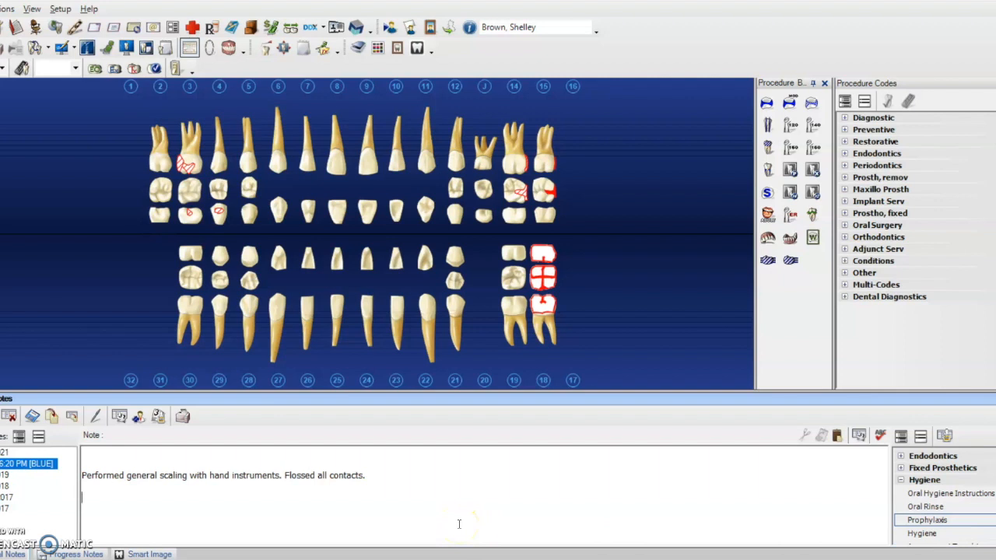
mouse_move(648, 458)
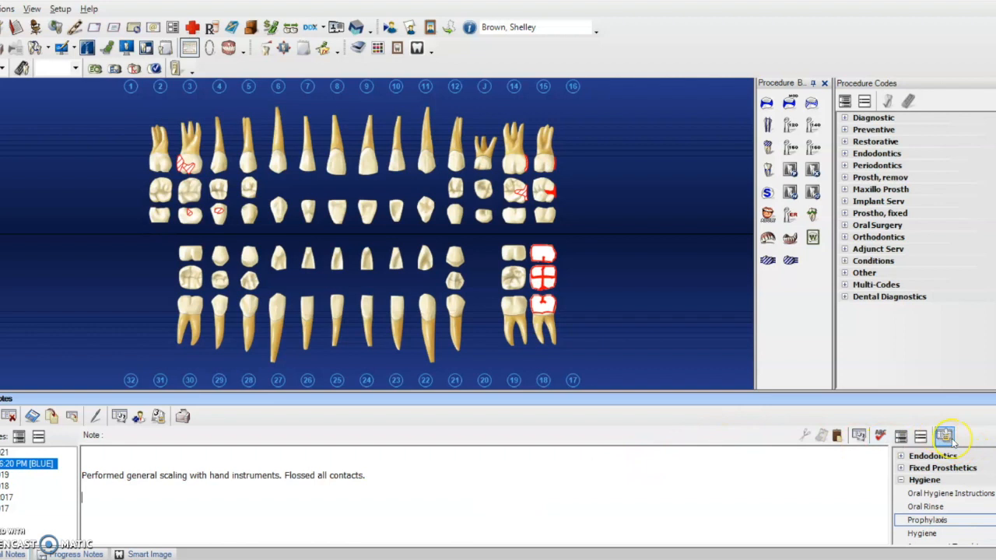
Enter Template Setup and expand the Hygiene category to show its templates.
click(944, 436)
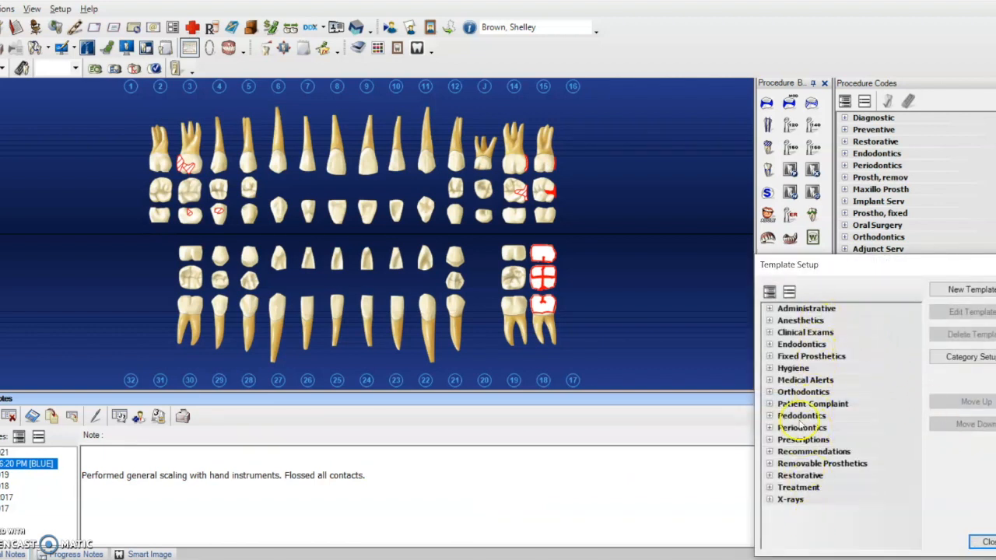
click(769, 368)
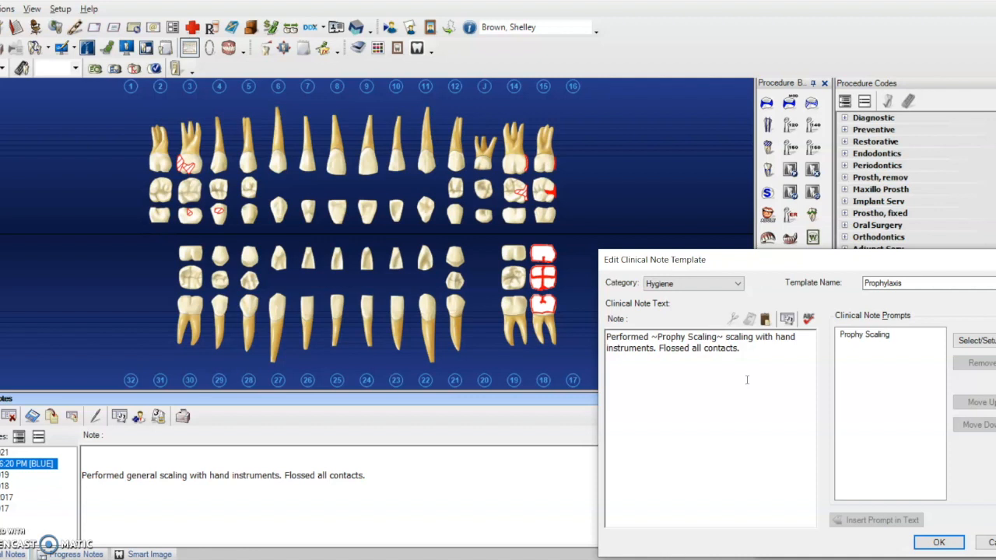
mouse_move(923, 473)
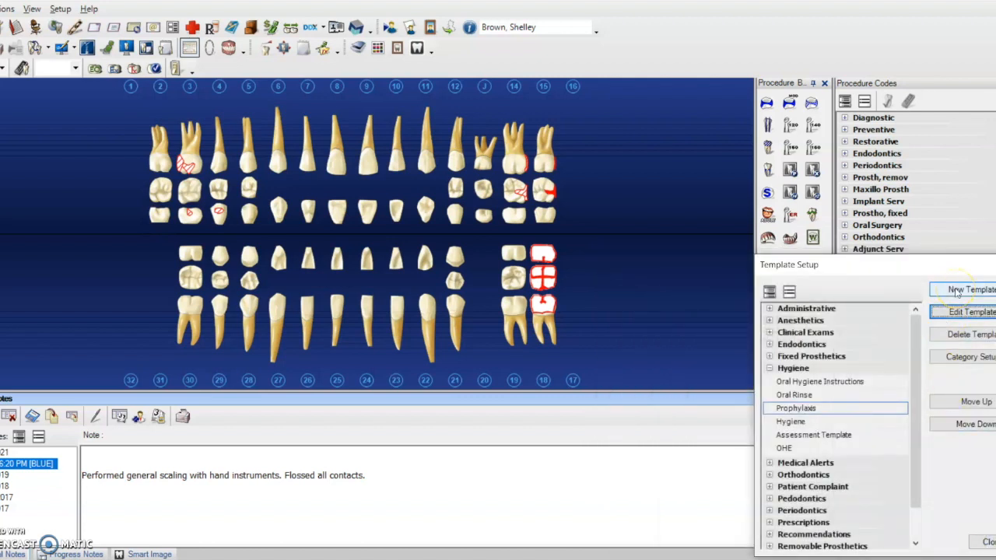
Create and save a new template named OHE in the Hygiene category with no note text.
click(965, 289)
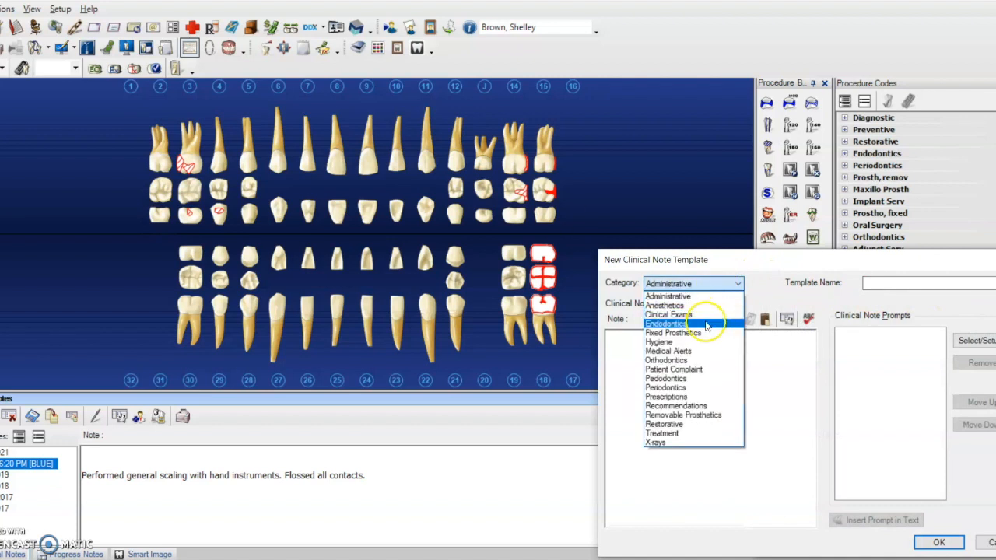
click(658, 342)
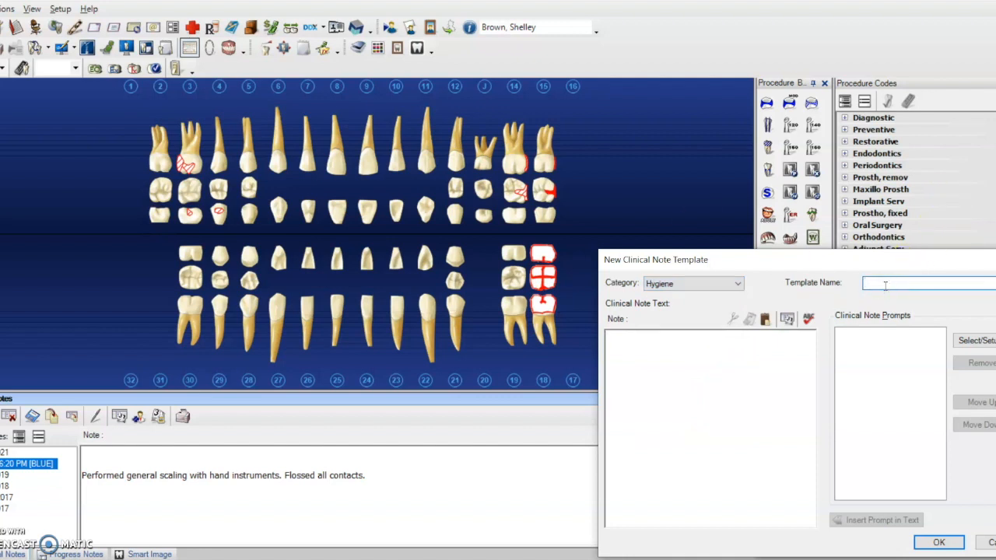
text(OHE)
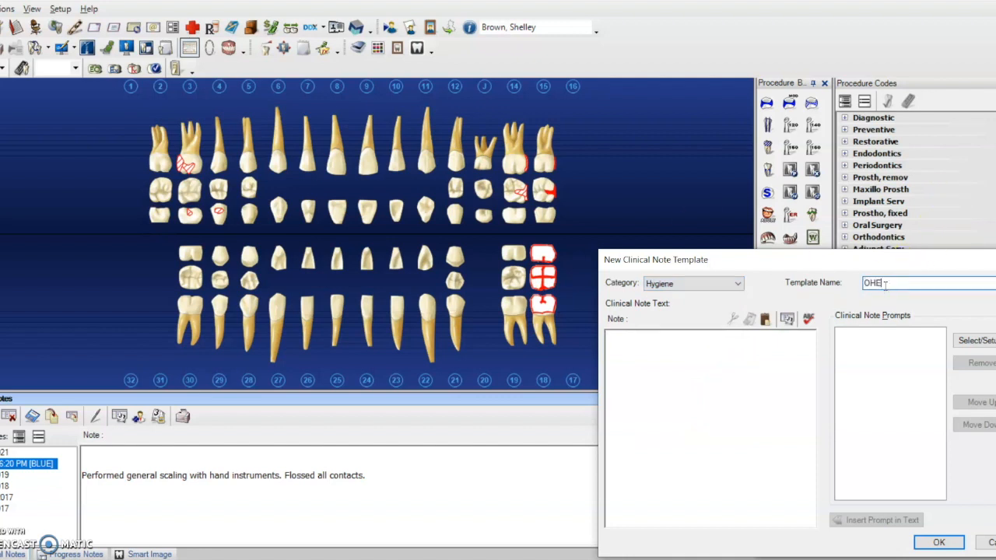
click(684, 336)
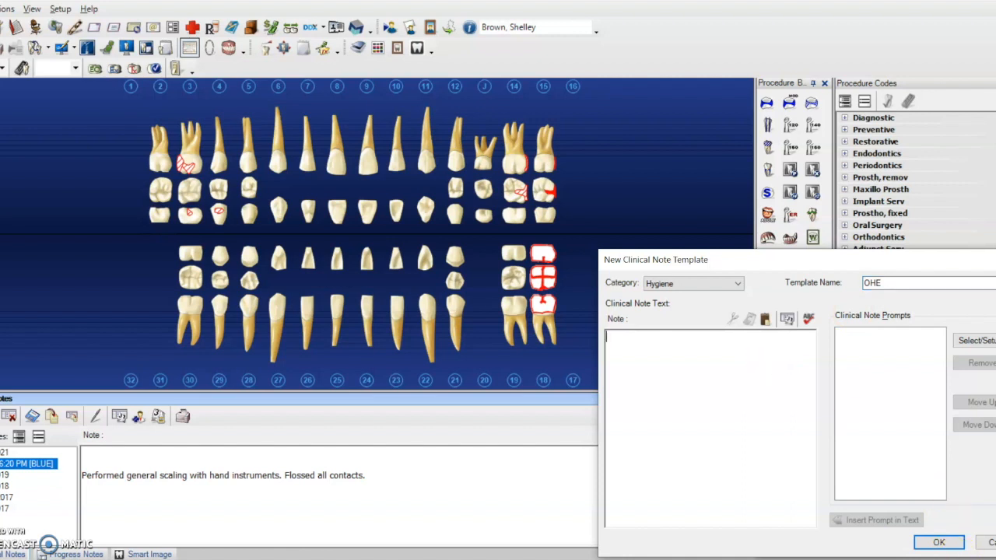
mouse_move(697, 442)
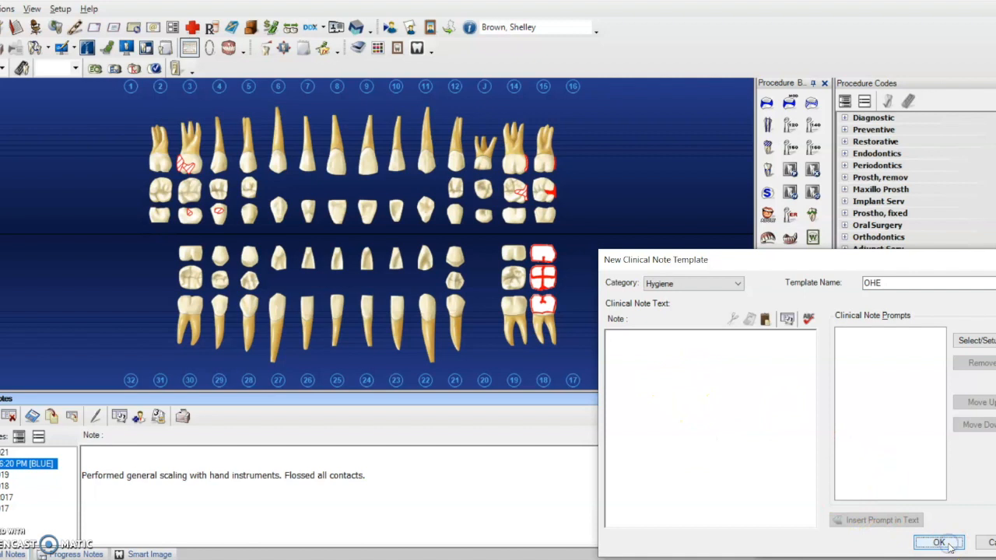
click(938, 541)
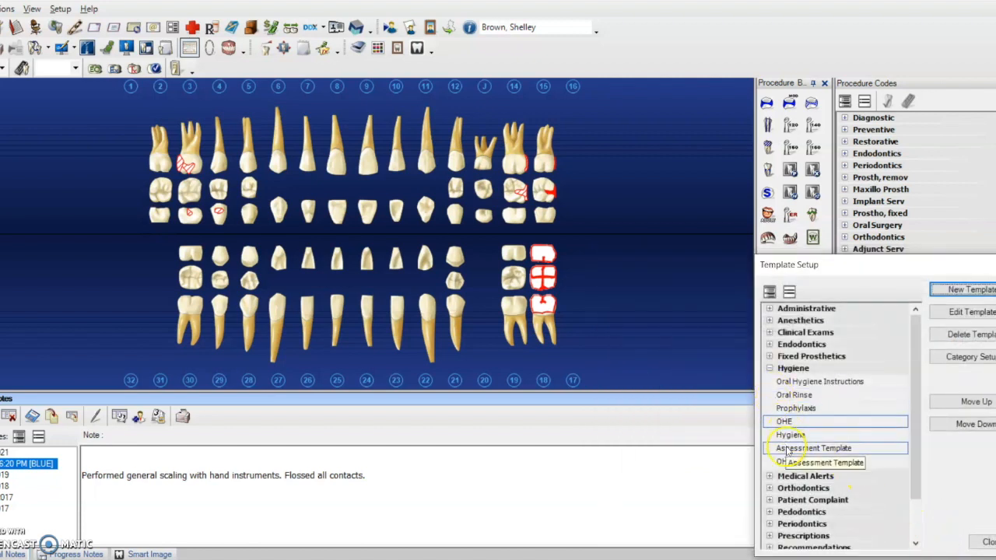